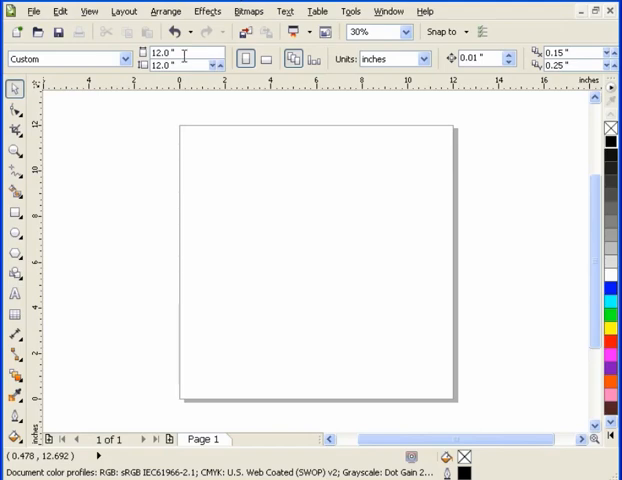
{"action": "mouse_move", "coordinate": [184, 100]}
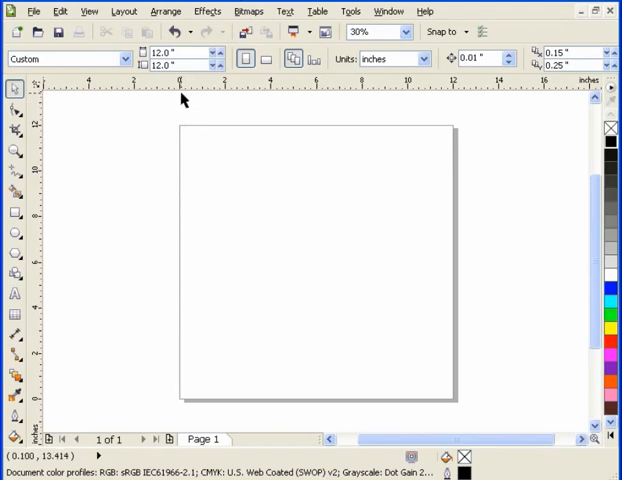
{"action": "mouse_move", "coordinate": [46, 130]}
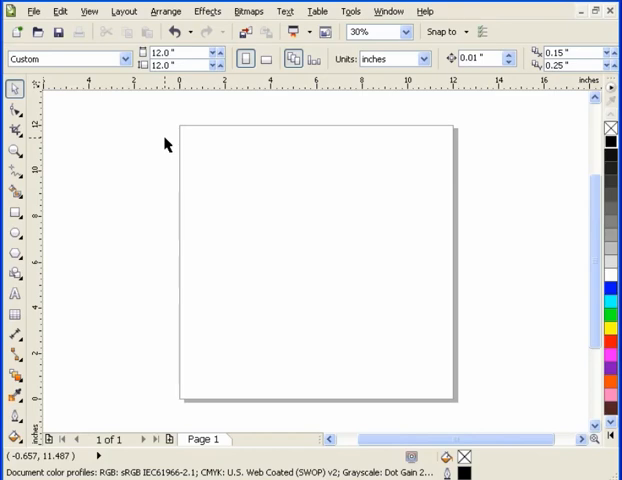
{"action": "mouse_move", "coordinate": [36, 138]}
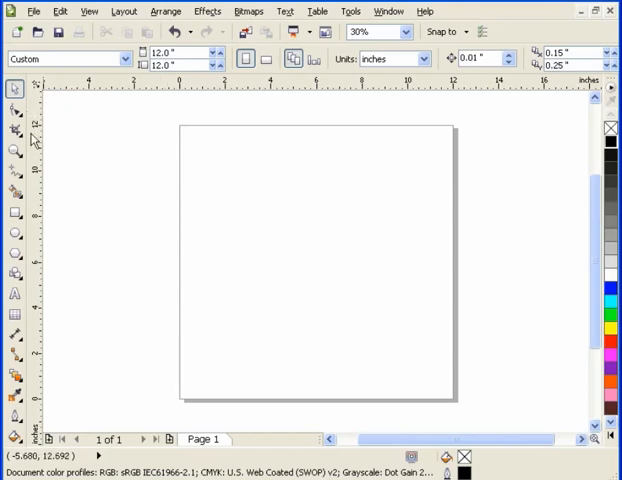
{"action": "mouse_move", "coordinate": [38, 138]}
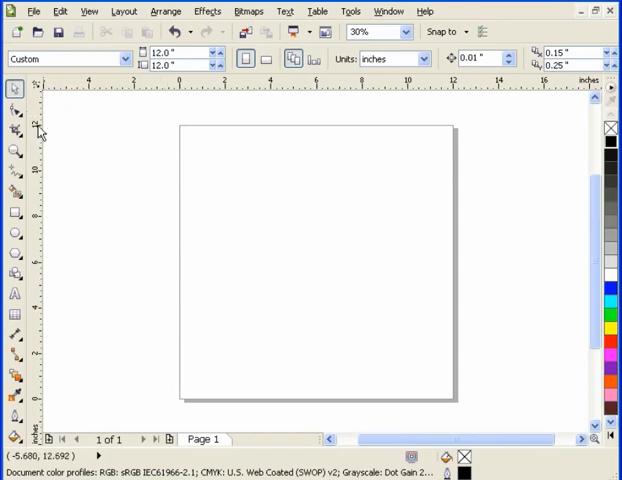
{"action": "mouse_move", "coordinate": [62, 204]}
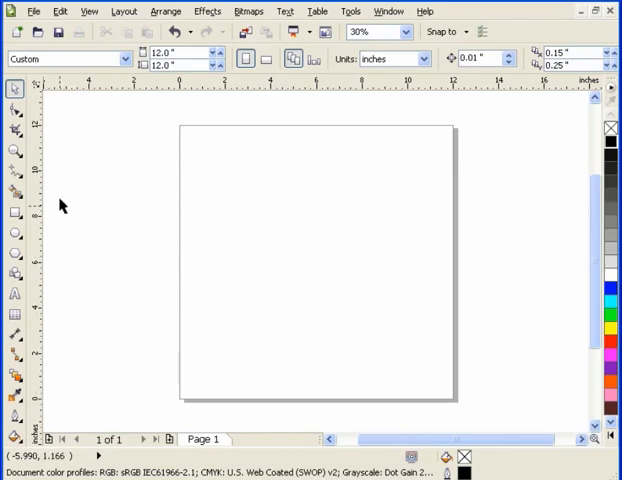
{"action": "mouse_move", "coordinate": [52, 148]}
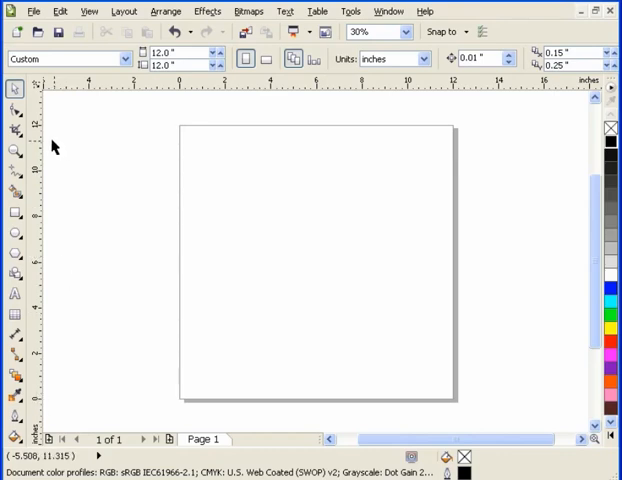
{"action": "mouse_move", "coordinate": [52, 148]}
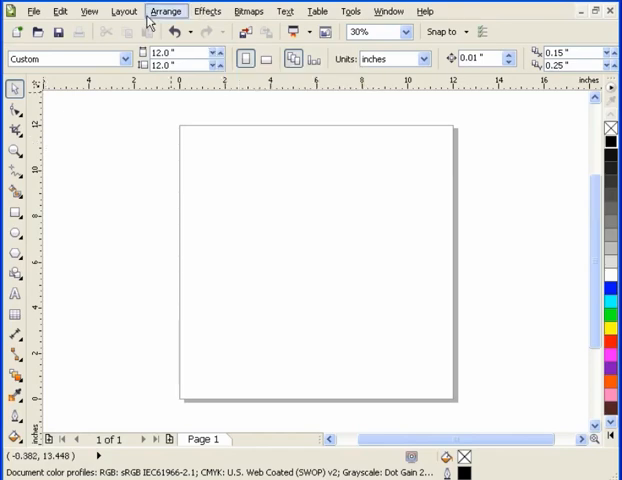
- Show the Transformation docker's Position settings via Arrange > Transformations
{"action": "left_click", "coordinate": [166, 12]}
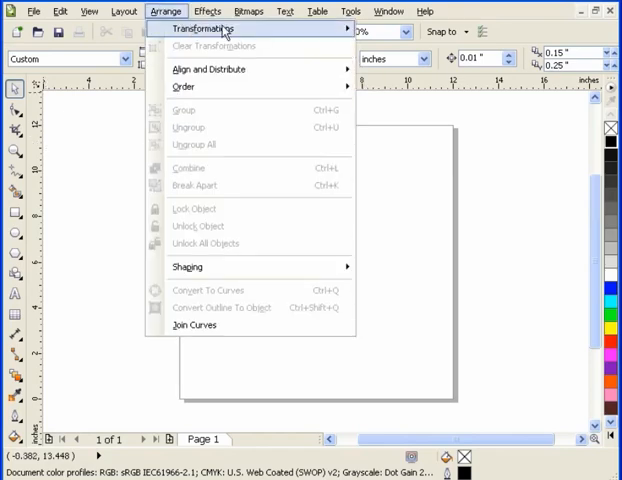
{"action": "left_click", "coordinate": [200, 28]}
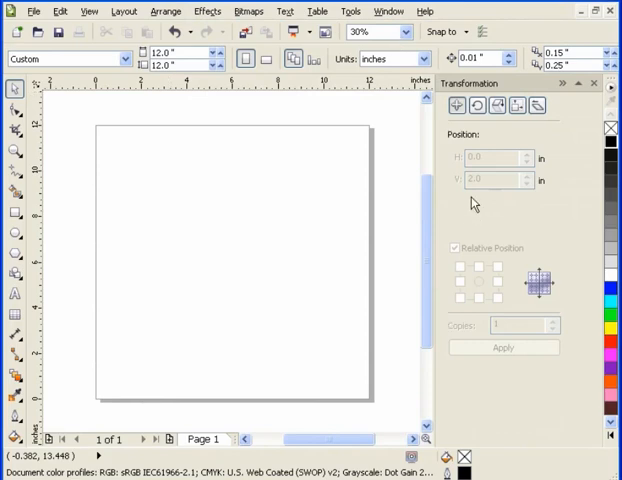
{"action": "mouse_move", "coordinate": [40, 196]}
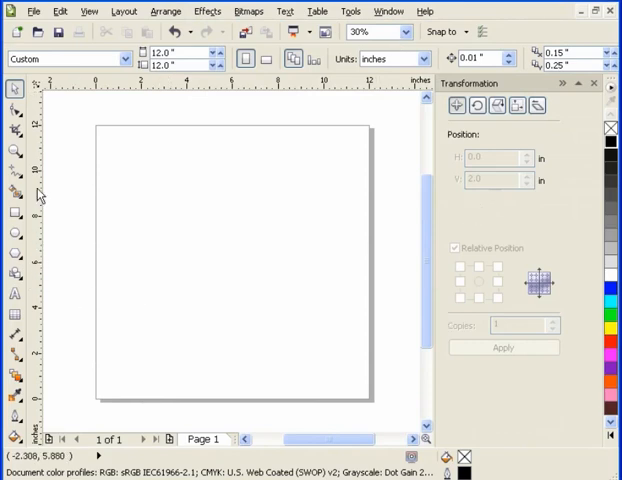
- In Ruler Setup, set the origin to 0 horizontal and 12 inches vertical and confirm
{"action": "right_click", "coordinate": [38, 160]}
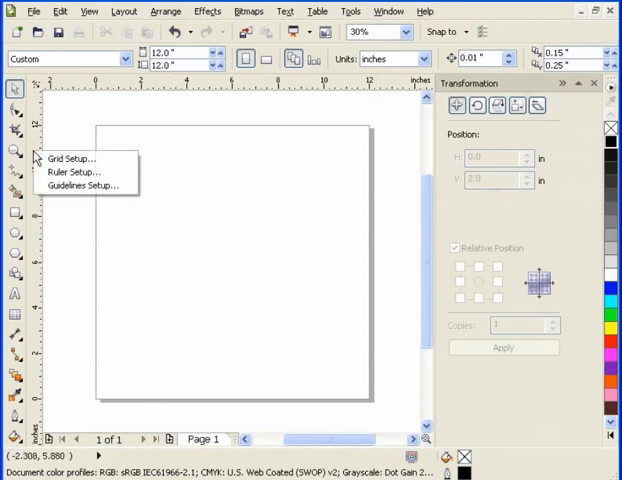
{"action": "mouse_move", "coordinate": [70, 172]}
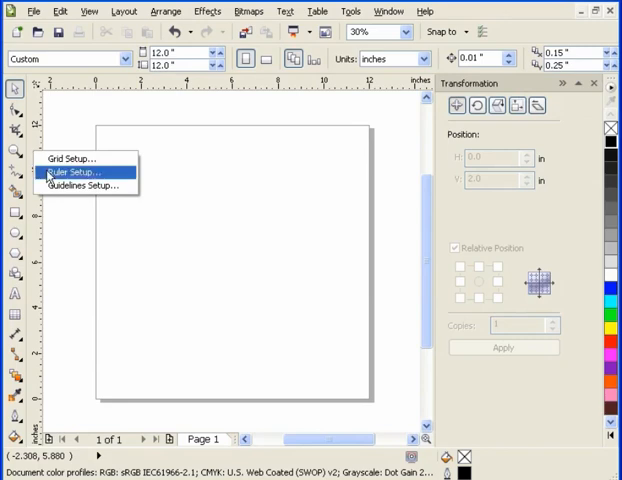
{"action": "left_click", "coordinate": [72, 172]}
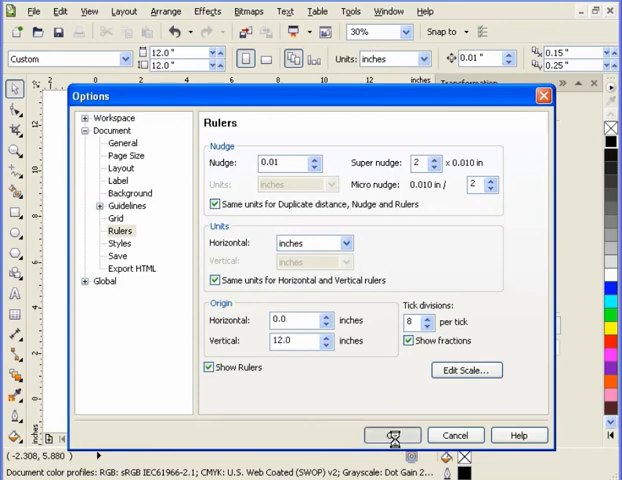
{"action": "left_click", "coordinate": [392, 436]}
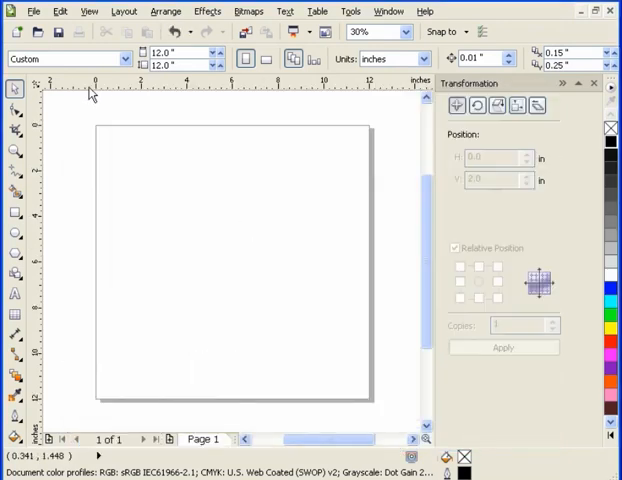
{"action": "mouse_move", "coordinate": [36, 160]}
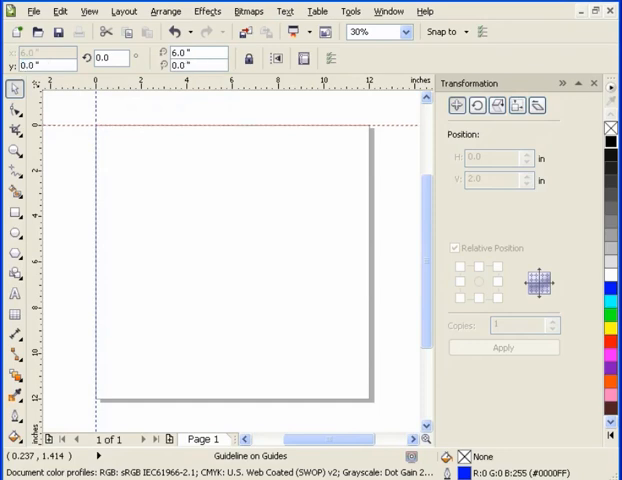
{"action": "mouse_move", "coordinate": [238, 160]}
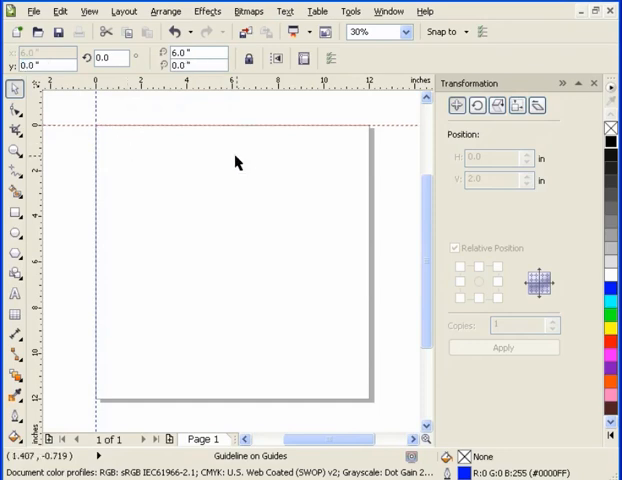
{"action": "mouse_move", "coordinate": [32, 264]}
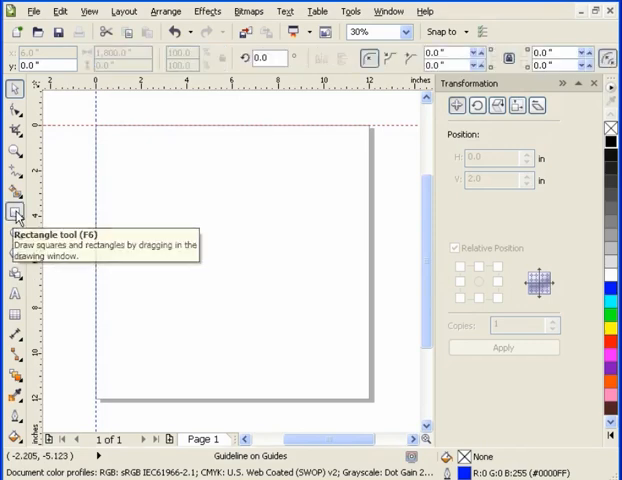
- Draw a small square near top-left and move it to an absolute vertical position of -6 inches
{"action": "left_click_drag", "start_coordinate": [124, 170], "coordinate": [186, 200]}
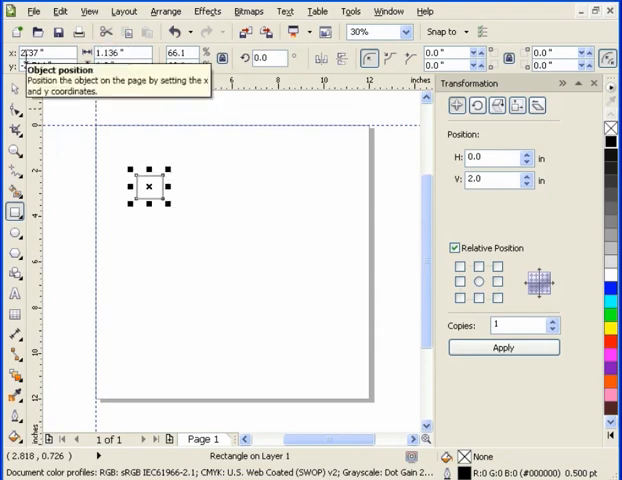
{"action": "mouse_move", "coordinate": [436, 170]}
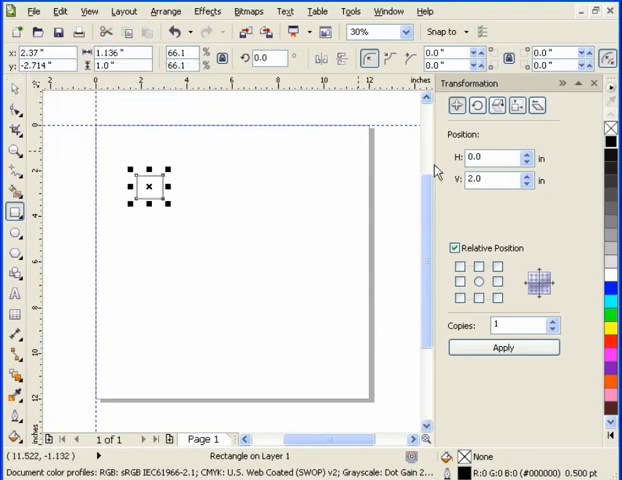
{"action": "left_click", "coordinate": [456, 246]}
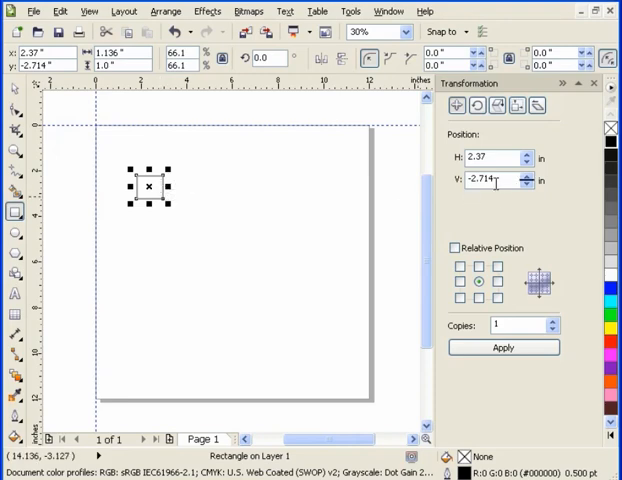
{"action": "mouse_move", "coordinate": [70, 296]}
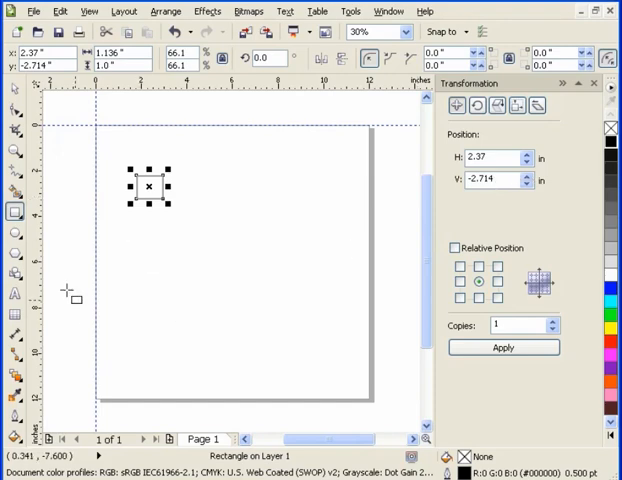
{"action": "triple_click", "coordinate": [488, 180]}
{"action": "type", "text": "-6"}
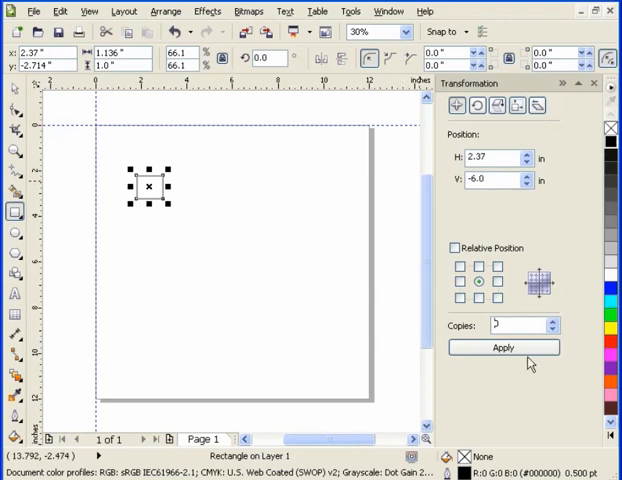
{"action": "left_click", "coordinate": [504, 348]}
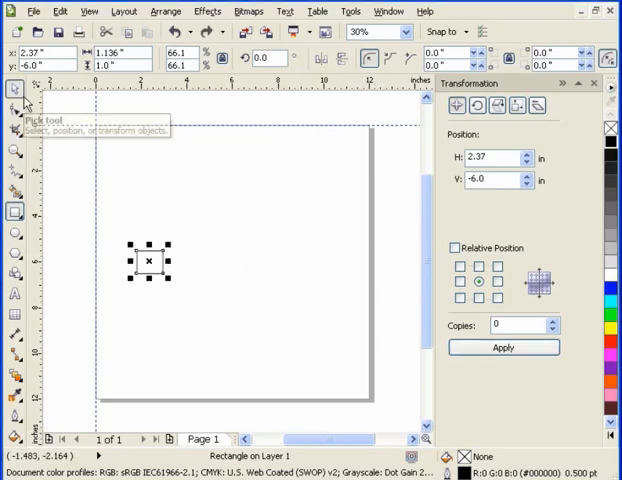
{"action": "mouse_move", "coordinate": [356, 300]}
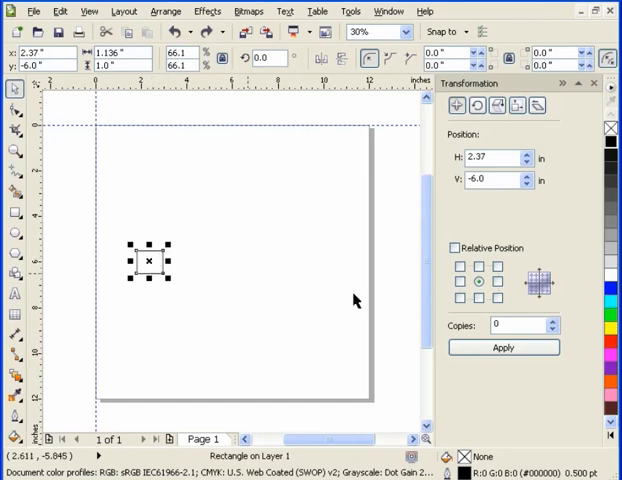
- Duplicate the square 2 inches below using a relative V offset of -2.0 with 1 copy, then return to absolute positioning
{"action": "left_click", "coordinate": [454, 246]}
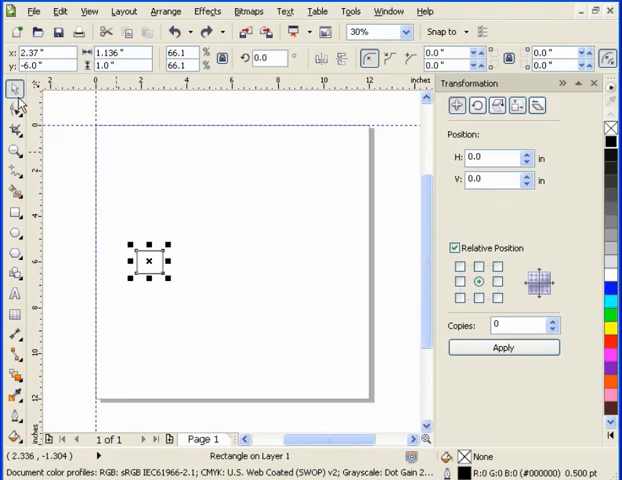
{"action": "mouse_move", "coordinate": [36, 138]}
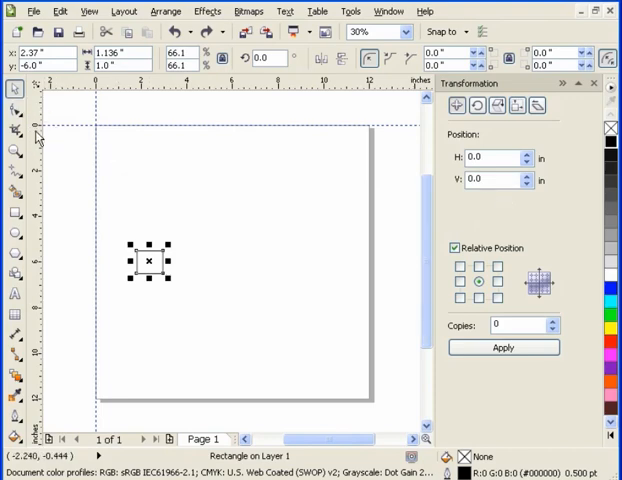
{"action": "mouse_move", "coordinate": [368, 180]}
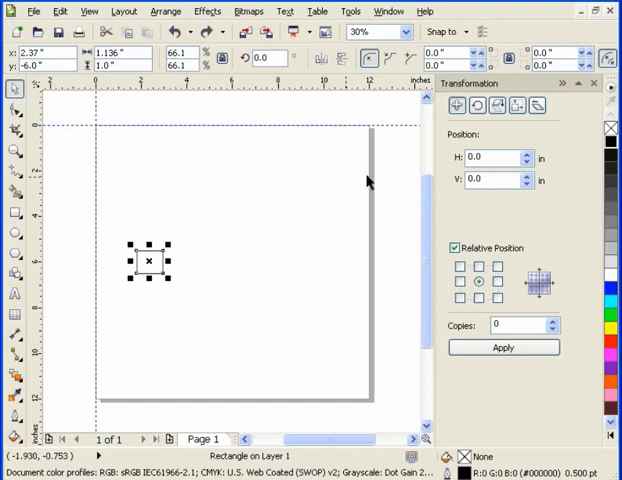
{"action": "mouse_move", "coordinate": [152, 202]}
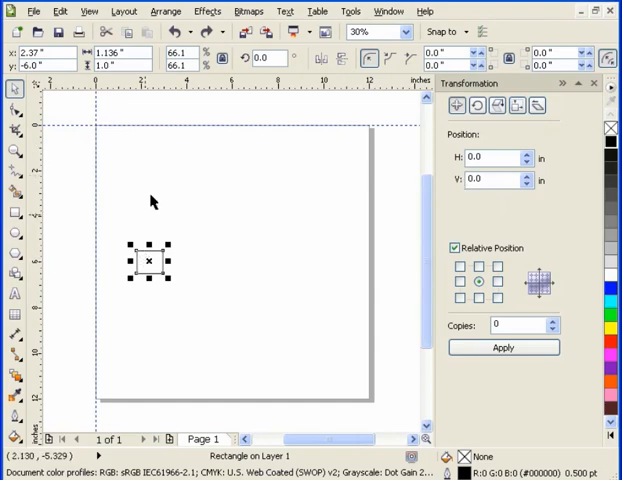
{"action": "mouse_move", "coordinate": [484, 236]}
{"action": "type", "text": "2"}
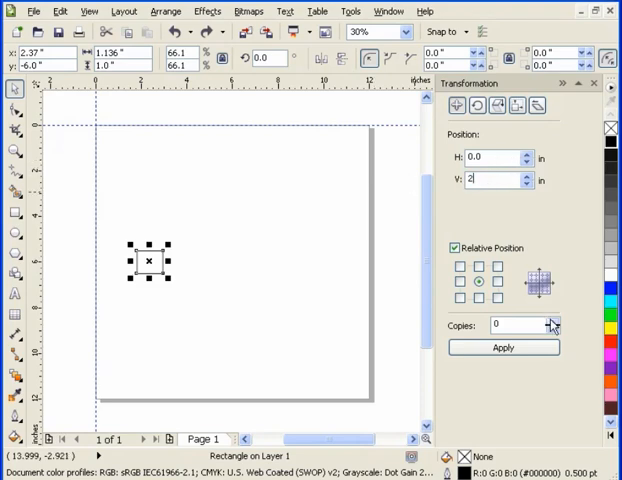
{"action": "left_click", "coordinate": [504, 348]}
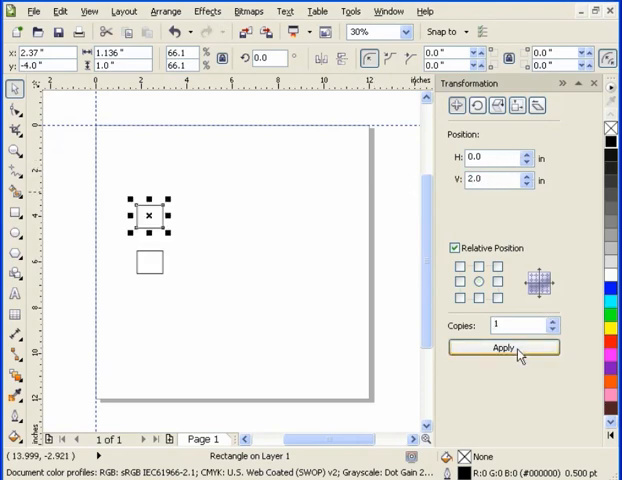
{"action": "left_click", "coordinate": [504, 348]}
{"action": "type", "text": "-2"}
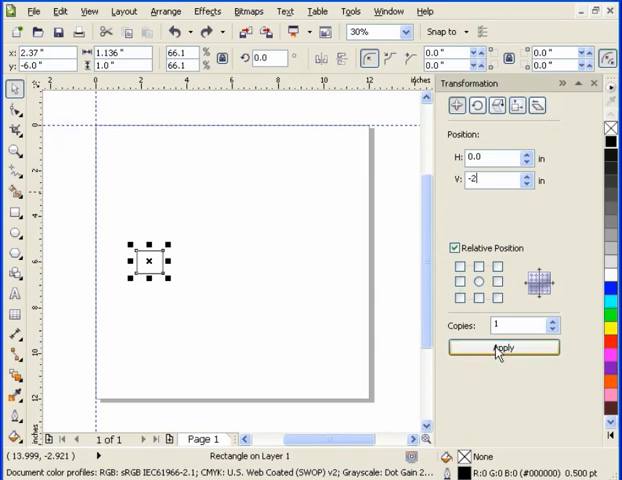
{"action": "left_click", "coordinate": [504, 348]}
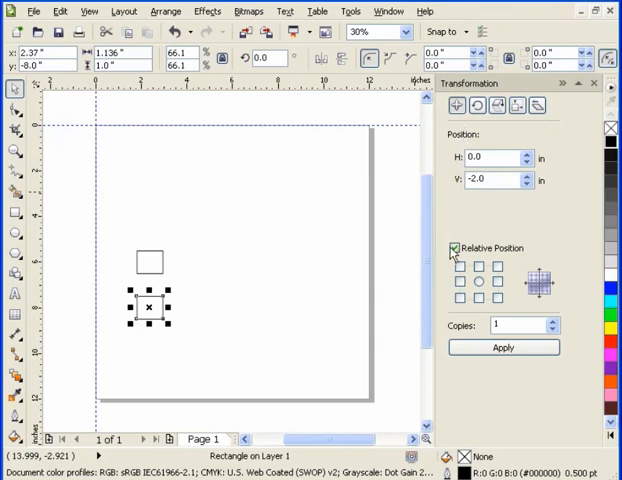
{"action": "left_click", "coordinate": [454, 248]}
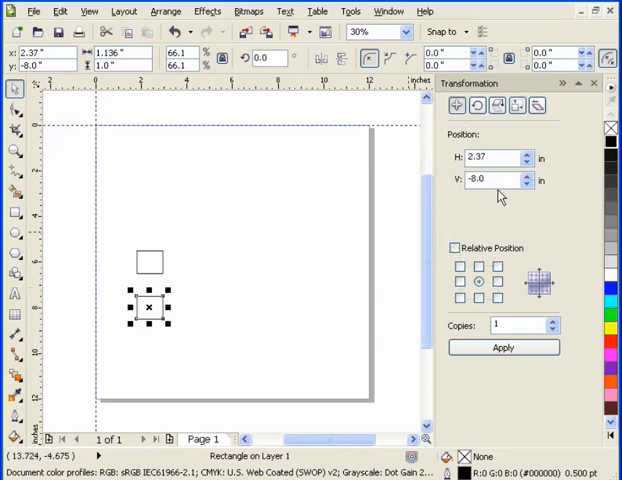
{"action": "mouse_move", "coordinate": [88, 120]}
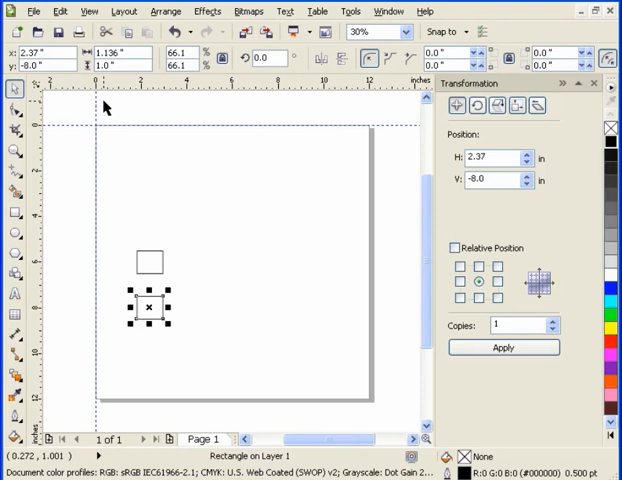
{"action": "mouse_move", "coordinate": [36, 212]}
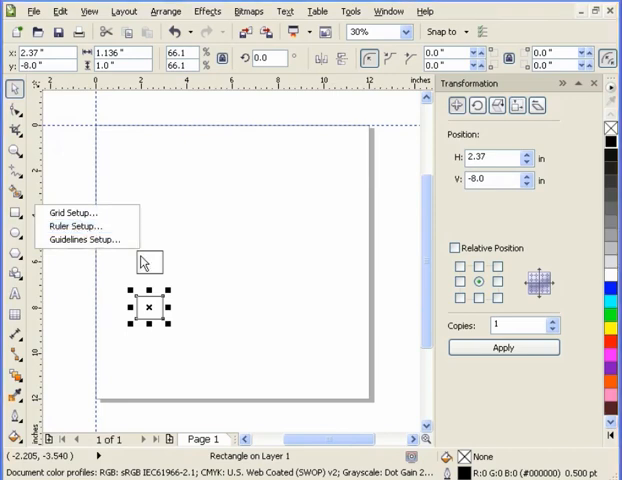
{"action": "left_click", "coordinate": [76, 224]}
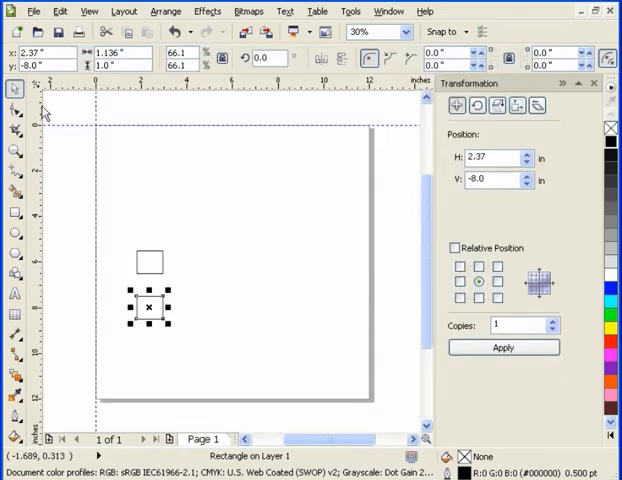
{"action": "mouse_move", "coordinate": [176, 236]}
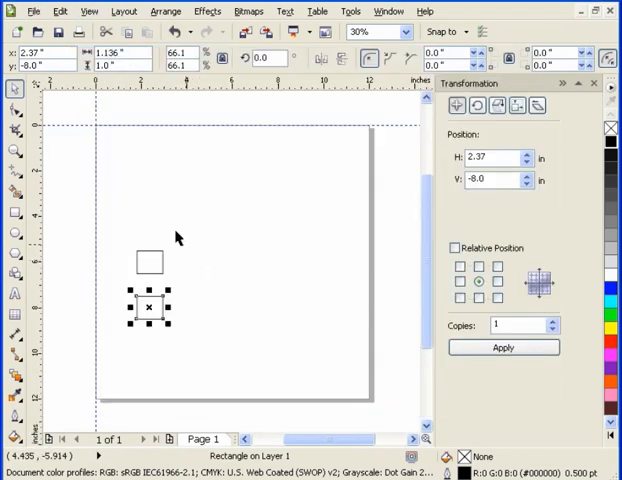
- Delete both squares and set the page height to 14.0 inches on the property bar
{"action": "key", "text": "Delete"}
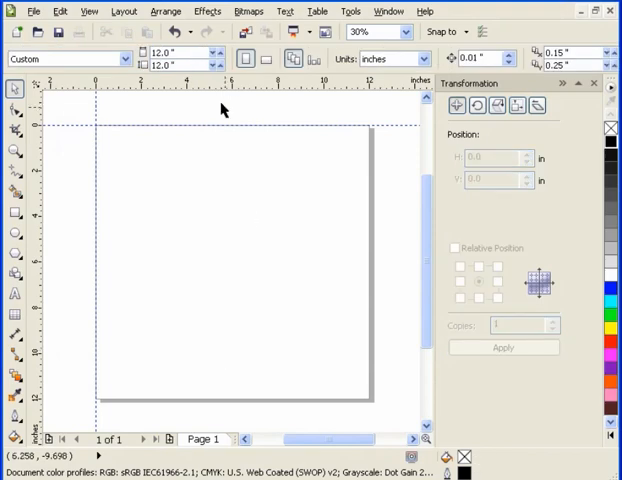
{"action": "triple_click", "coordinate": [168, 52]}
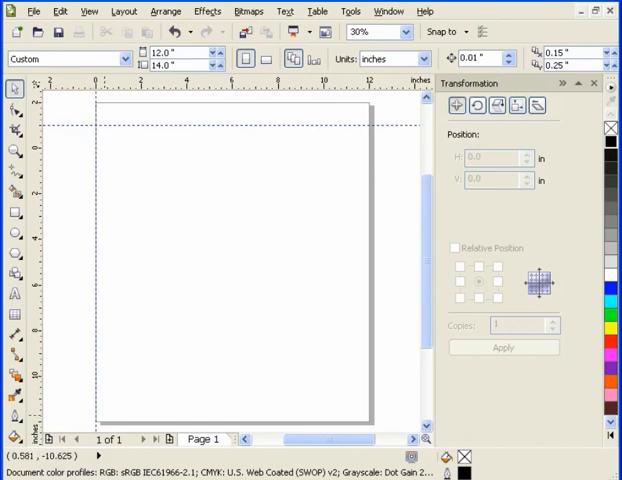
{"action": "mouse_move", "coordinate": [108, 120]}
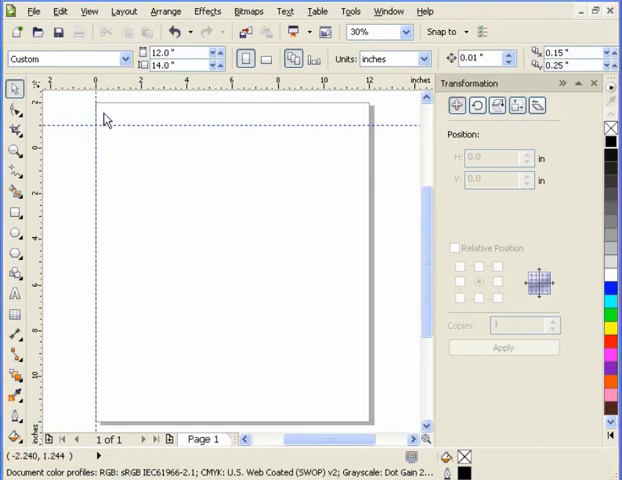
{"action": "mouse_move", "coordinate": [70, 178]}
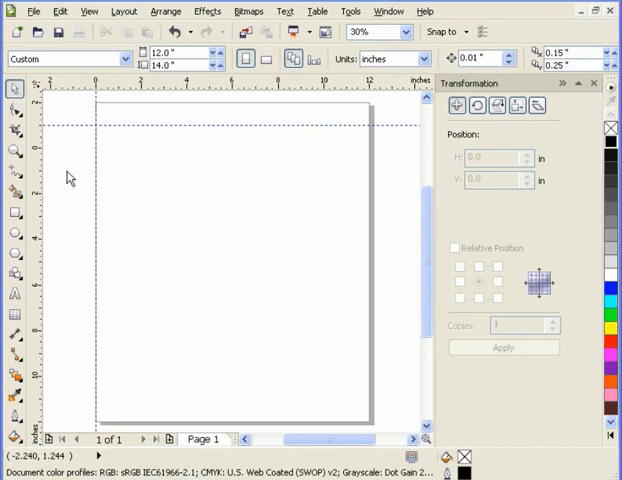
{"action": "mouse_move", "coordinate": [36, 220]}
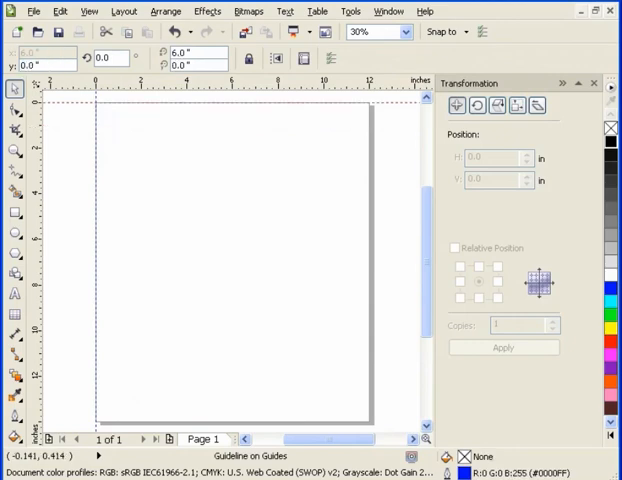
{"action": "mouse_move", "coordinate": [38, 212]}
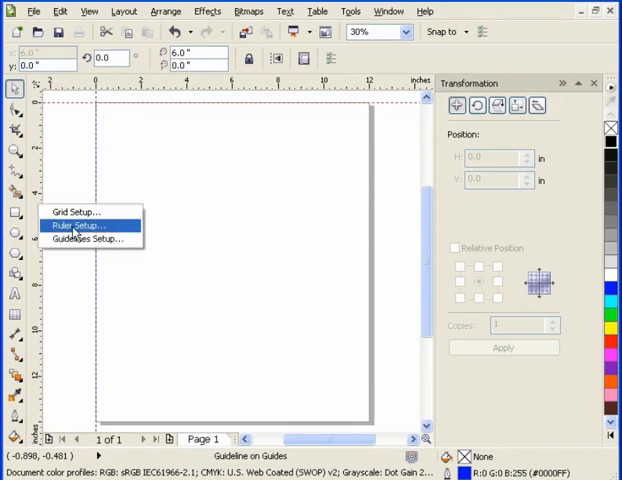
- Reopen Ruler Setup, showing the origin at 0 horizontal and 14.0 inches vertical
{"action": "left_click", "coordinate": [84, 224]}
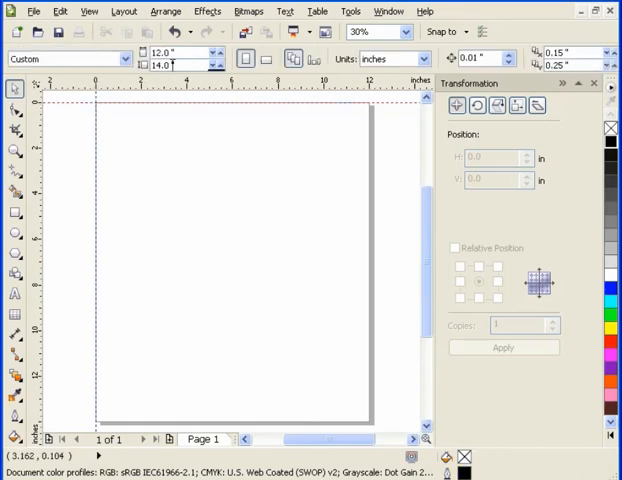
{"action": "mouse_move", "coordinate": [44, 232]}
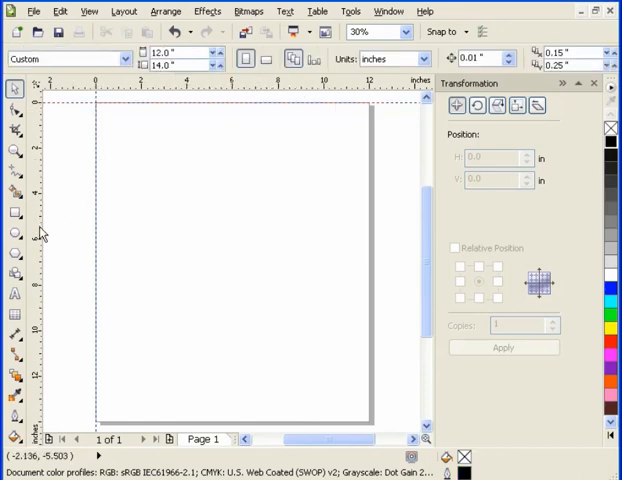
{"action": "right_click", "coordinate": [30, 230]}
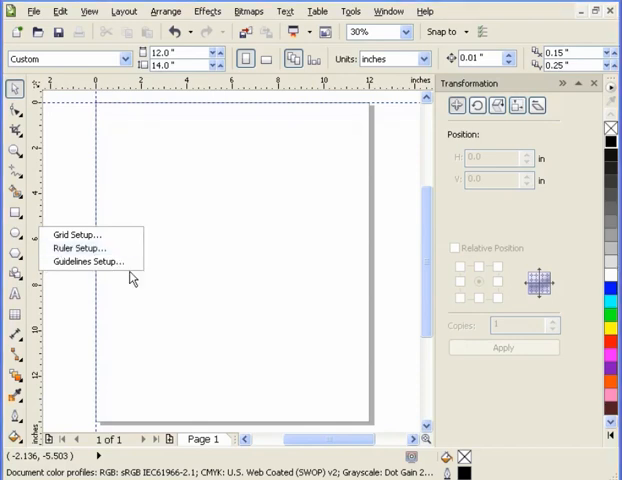
{"action": "left_click", "coordinate": [80, 246]}
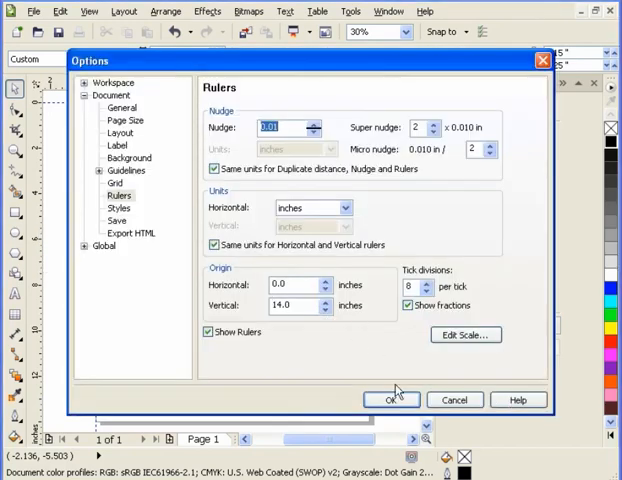